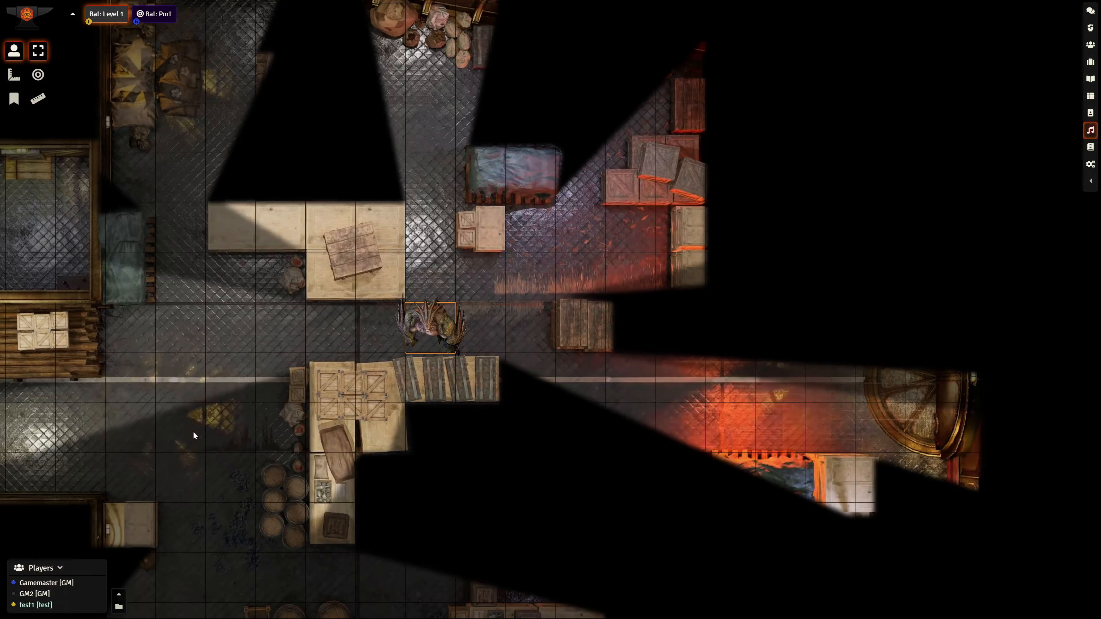
- Travel from the Level 1 deck through Engine 1 to the Engine 2 scene
left_click(106, 13)
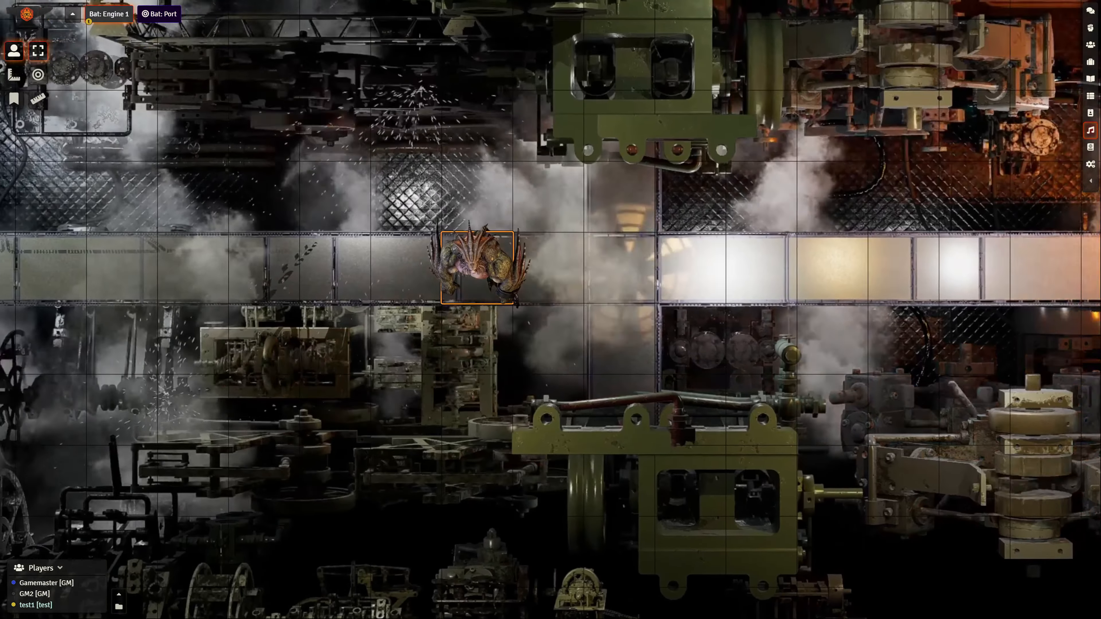
left_click(159, 13)
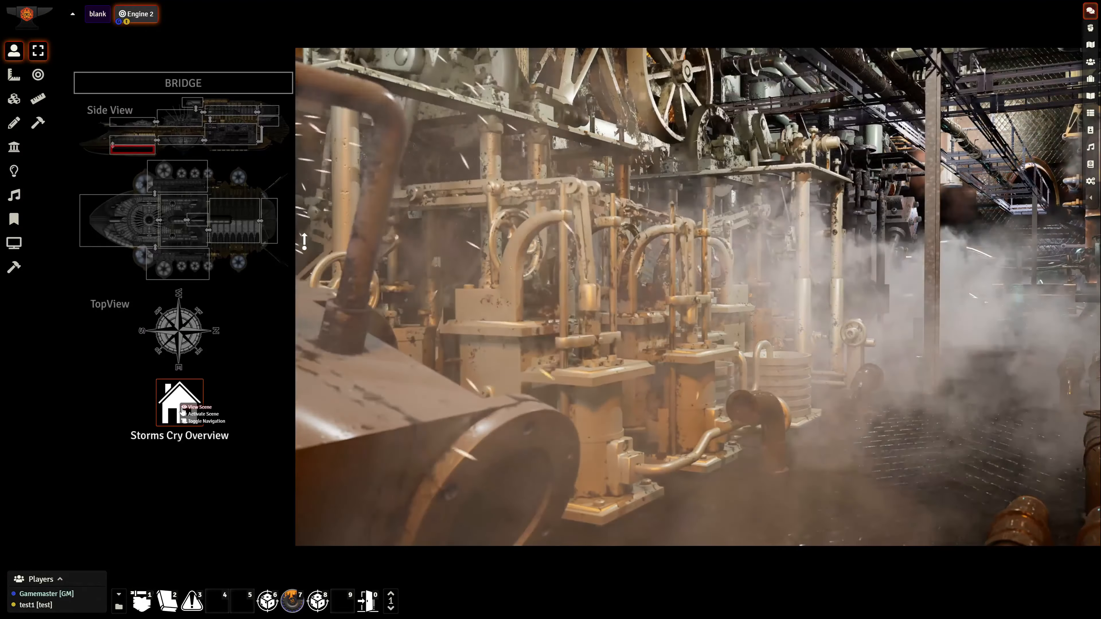
- View the Storm's Cry Overview scene, look across it, then enter the Reactor scene
left_click(179, 400)
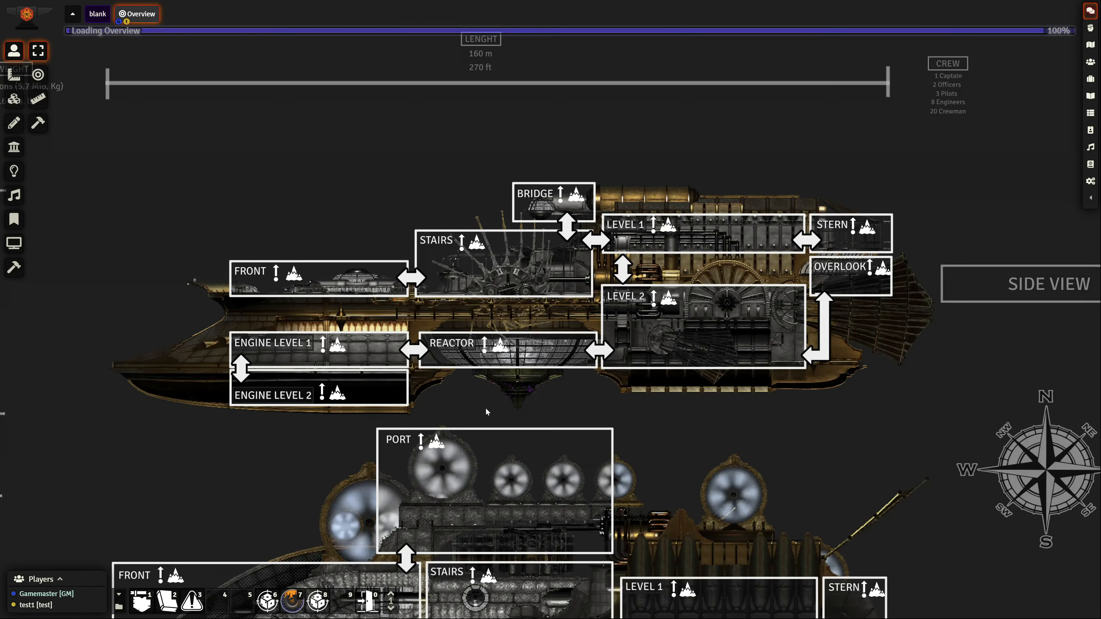
scroll("down", 3)
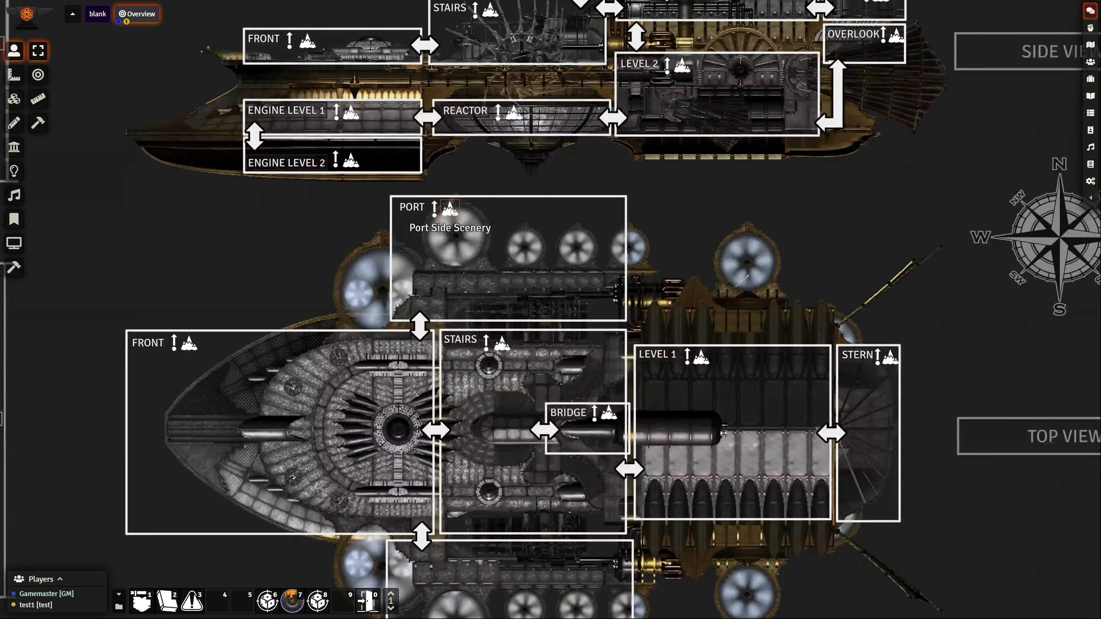
left_click(451, 207)
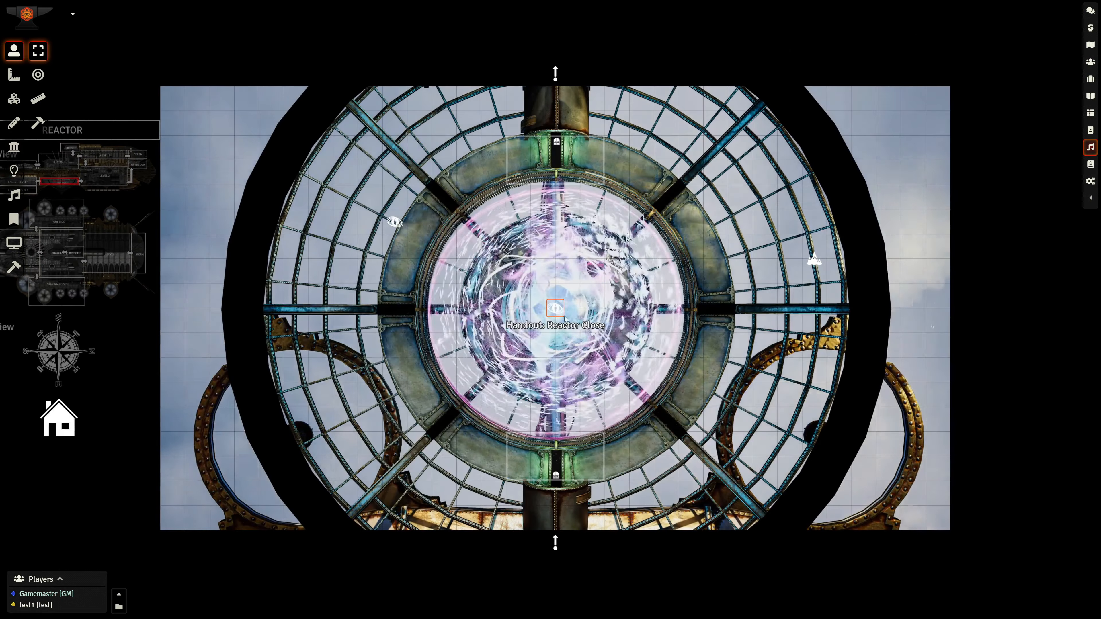
- View the Reactor Close handout, then load the Bridge scene from its tile
double_click(555, 309)
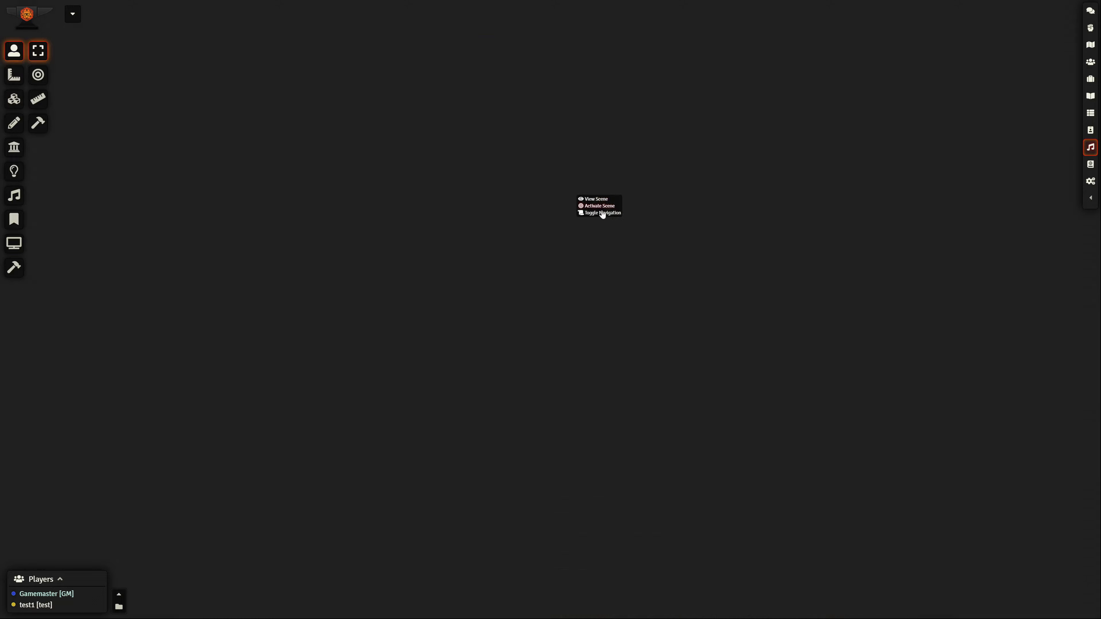
left_click(597, 206)
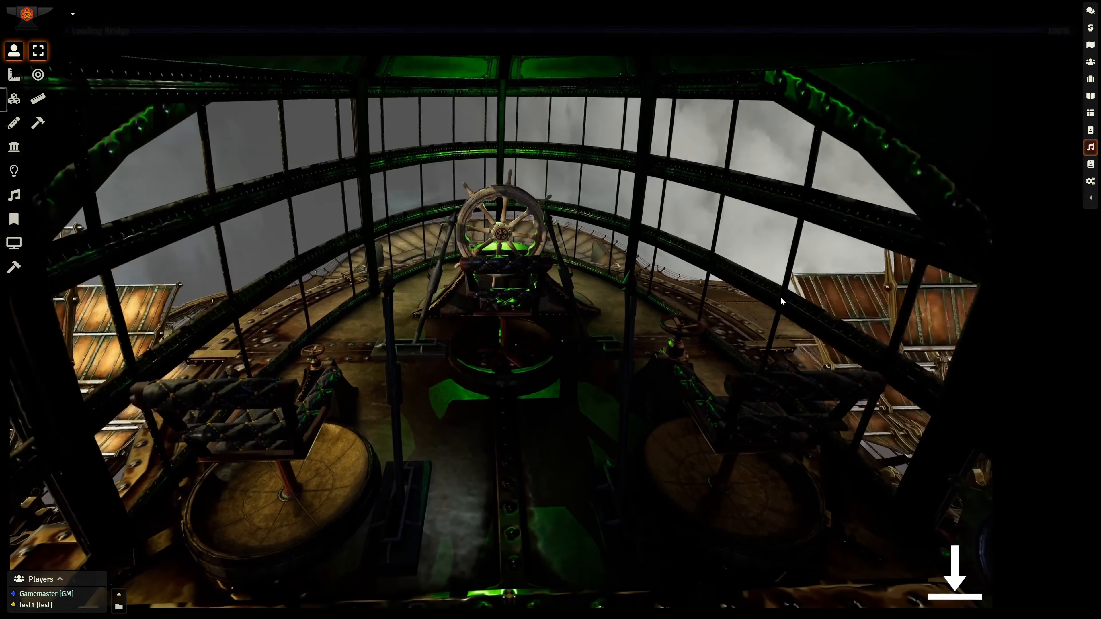